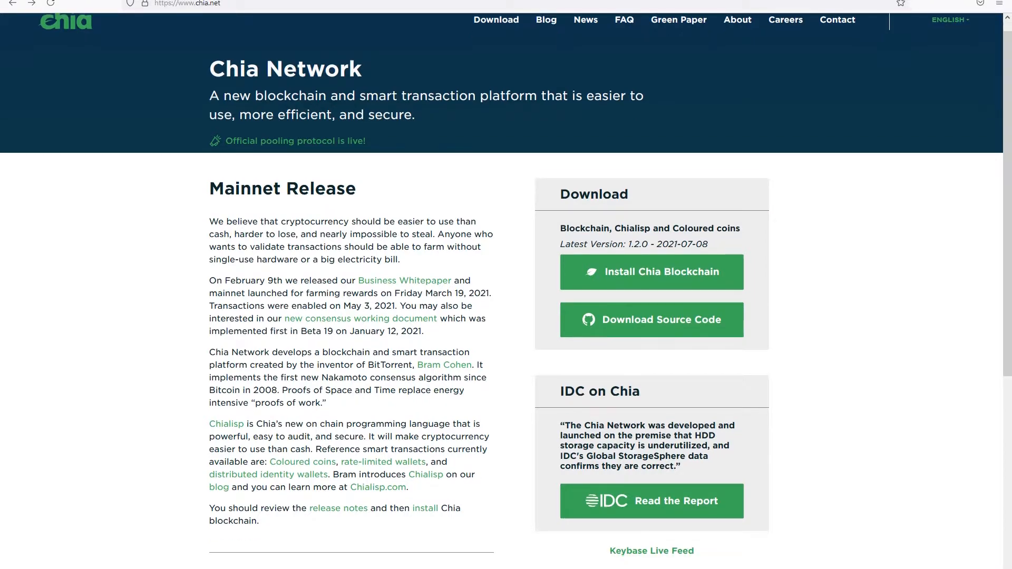
# - Scroll up the Download page to the version 1.2.0 installer list
pyautogui.scroll(3)
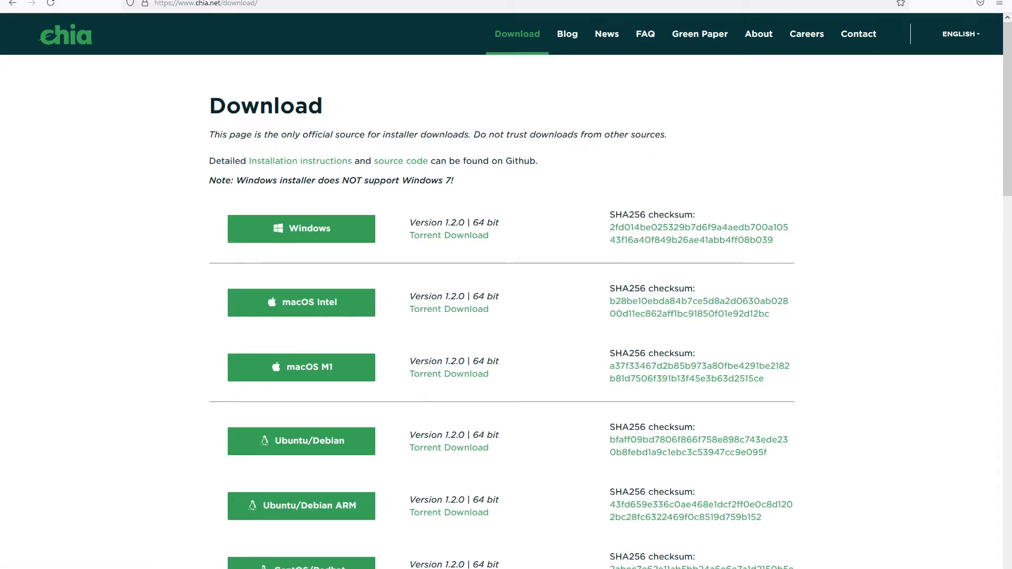
# - Download the Windows installer ChiaSetup-1.2.0.exe from the platform list
pyautogui.scroll(-3)
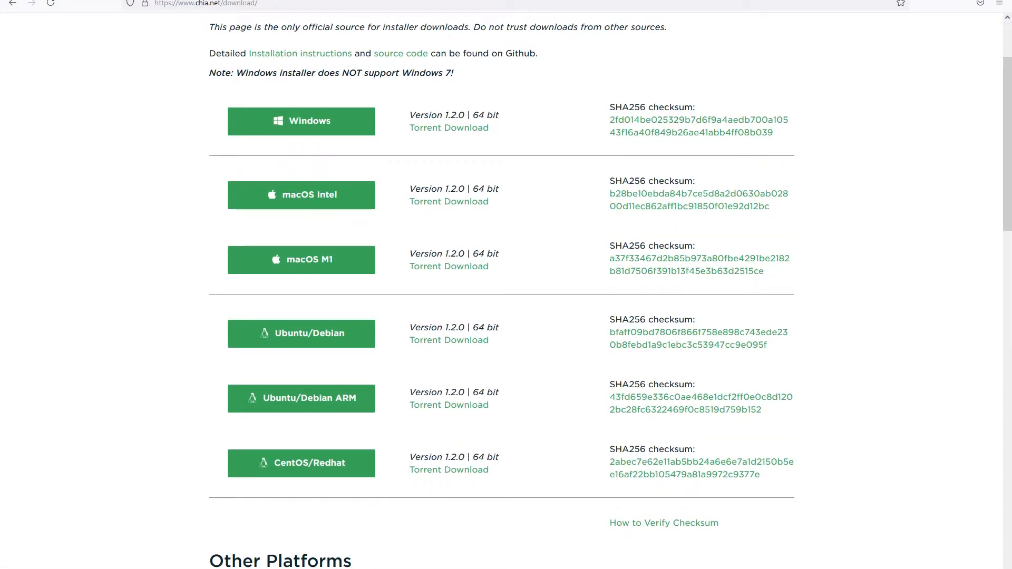
pyautogui.scroll(-3)
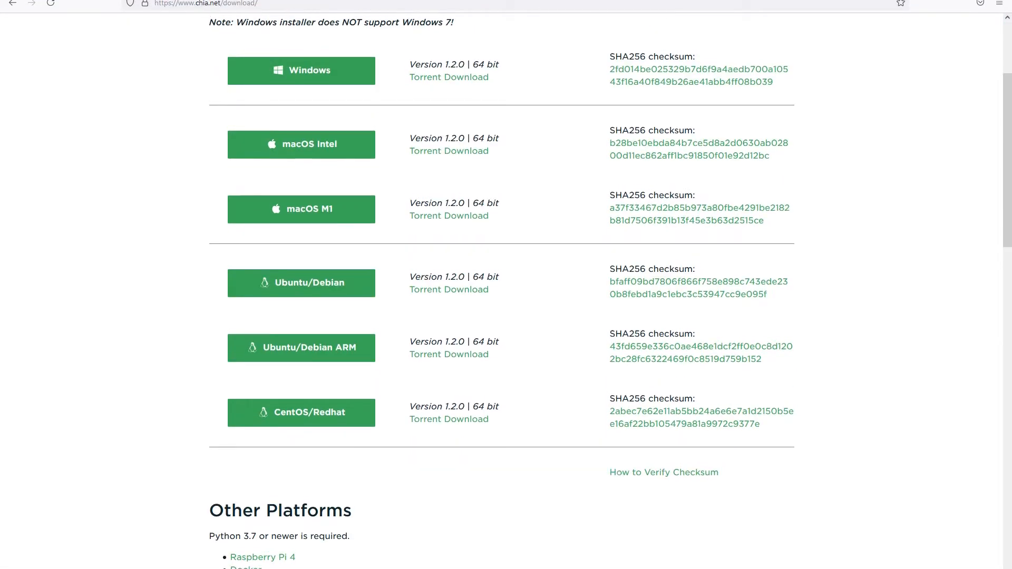
pyautogui.scroll(3)
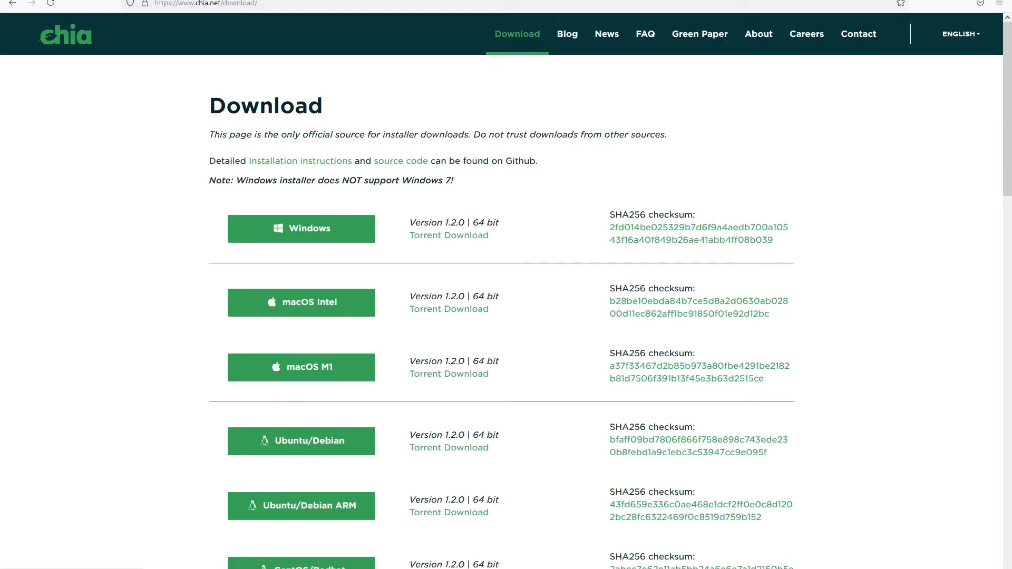
pyautogui.click(301, 229)
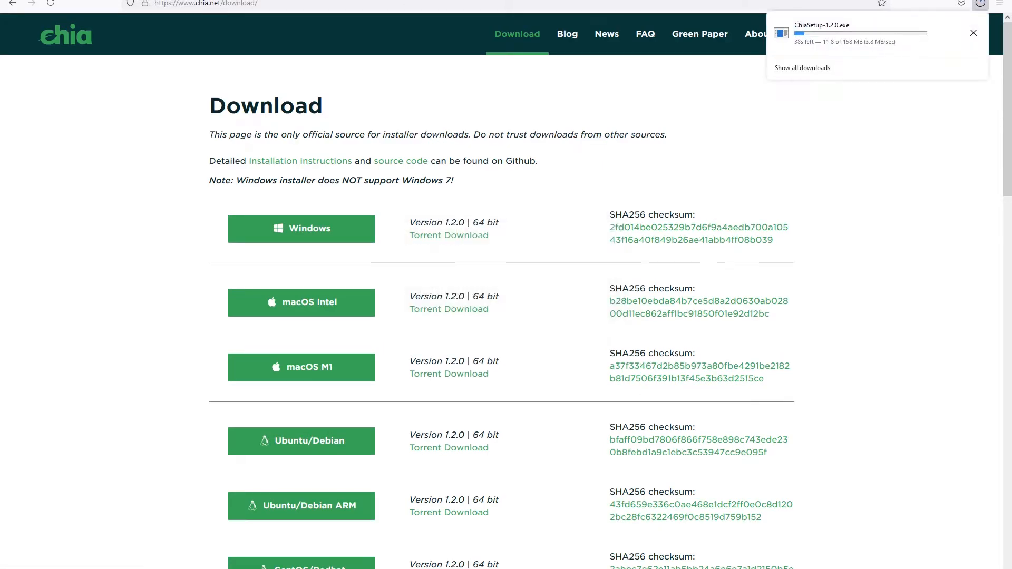